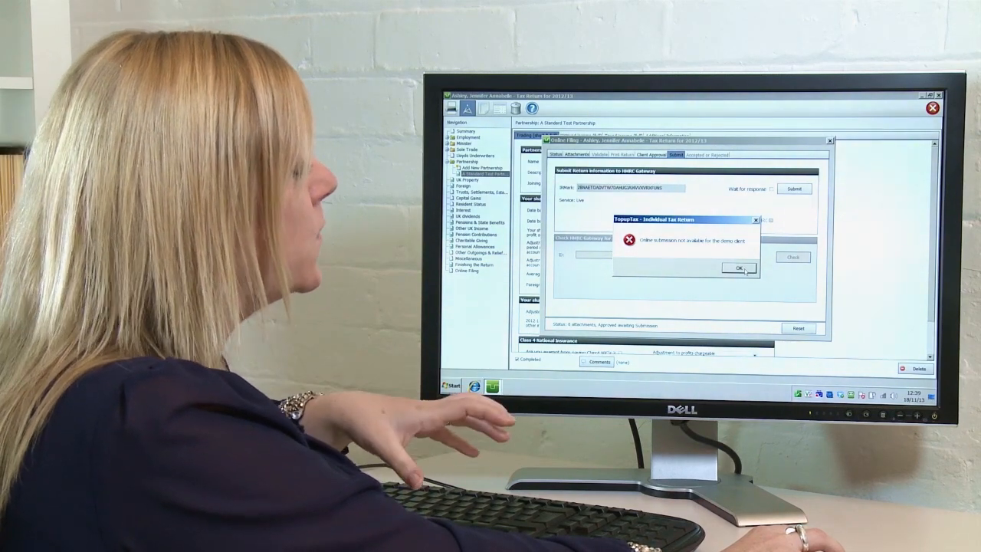
Step: Dismiss the 'Online submission not available for the demo client' error to return to the HMRC Gateway dialog
left_click(737, 268)
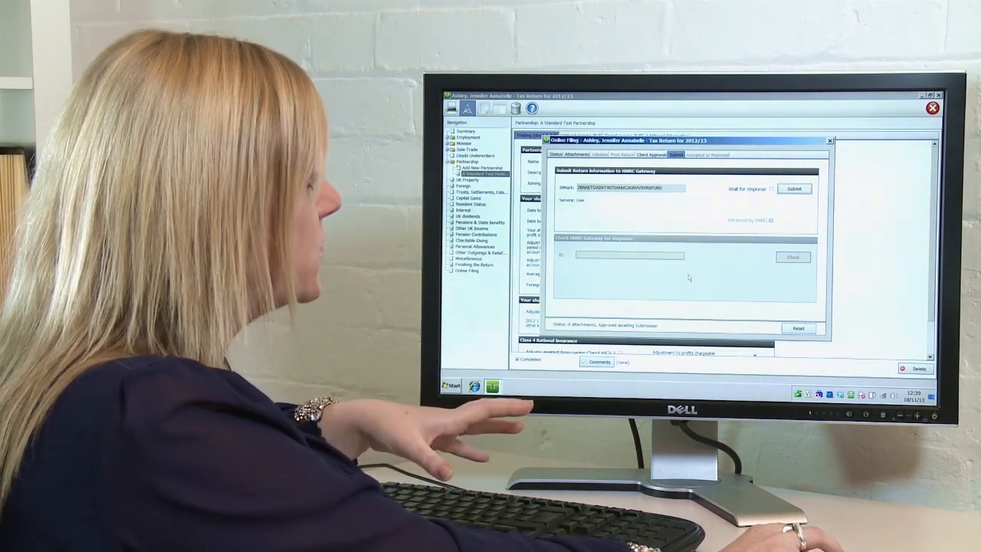